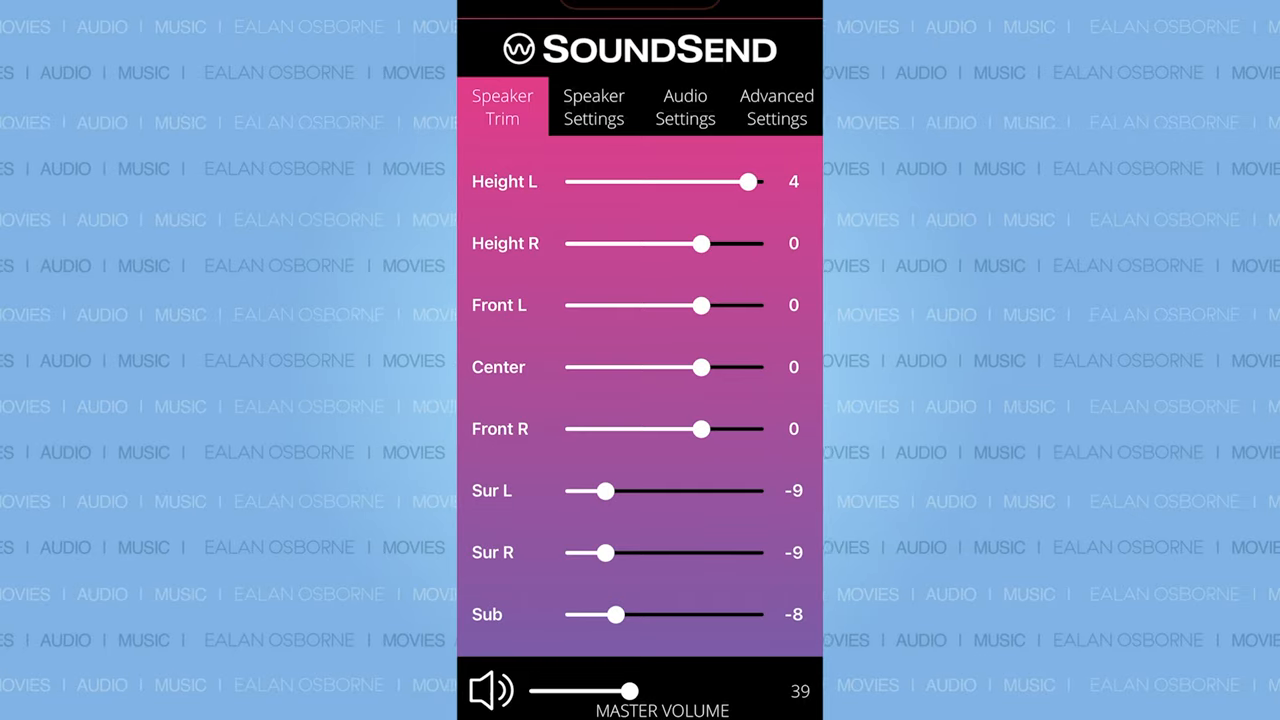
# Raise the Height R speaker trim to its maximum of +5.
pyautogui.moveTo(700, 243); pyautogui.dragTo(755, 243)
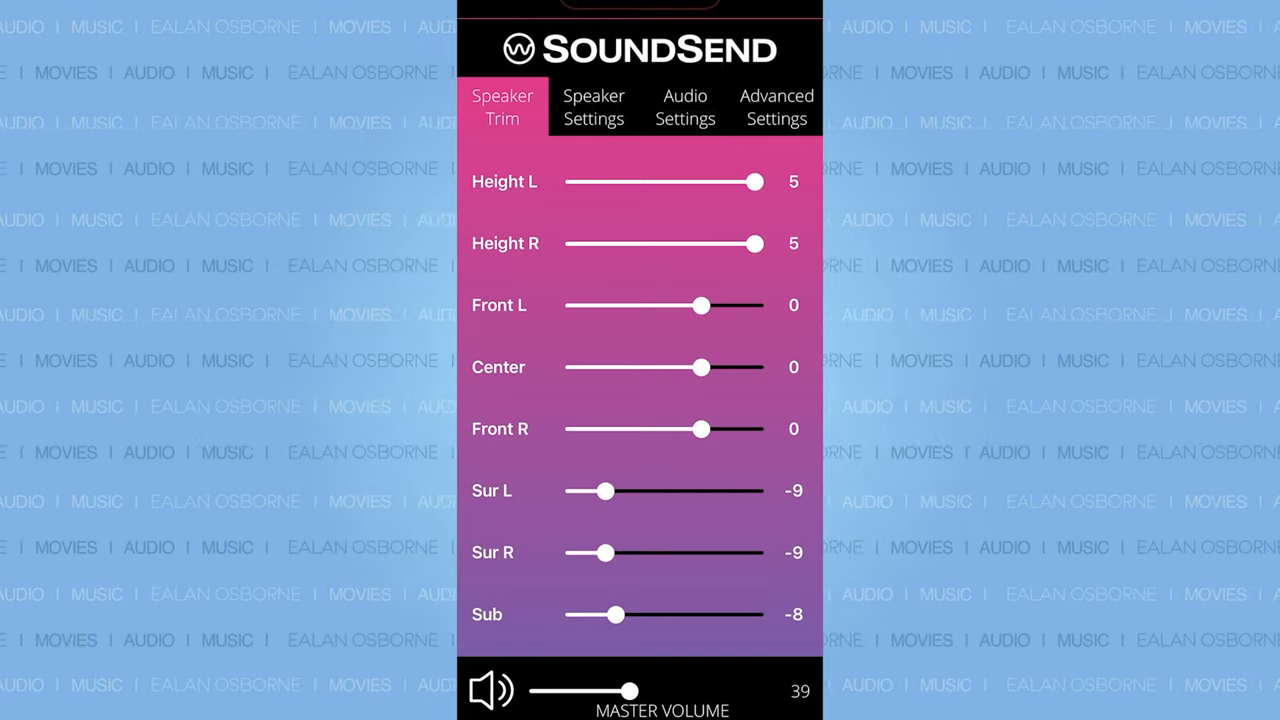